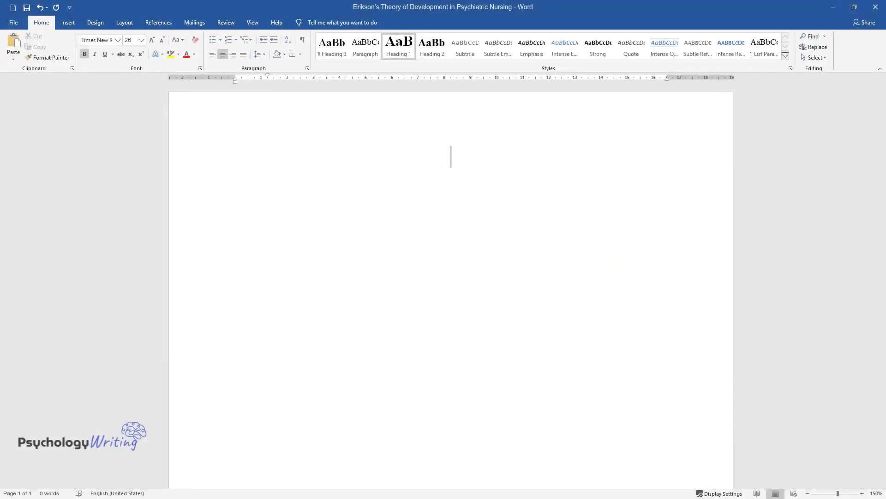
type("Erikson's Th")
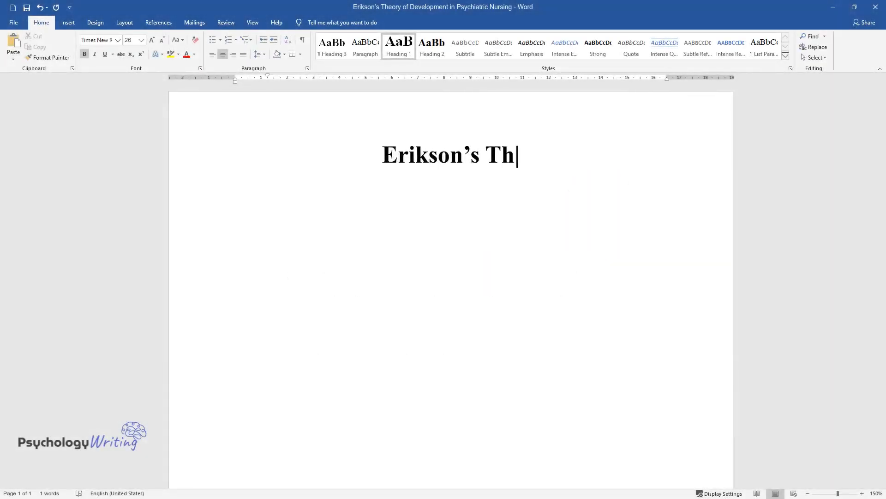
type("eory of Development in Psychi")
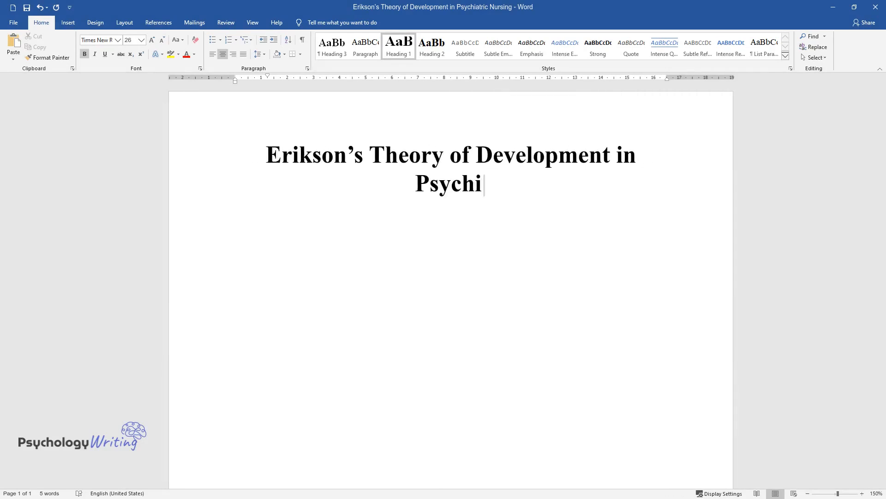
type("atric Nursing")
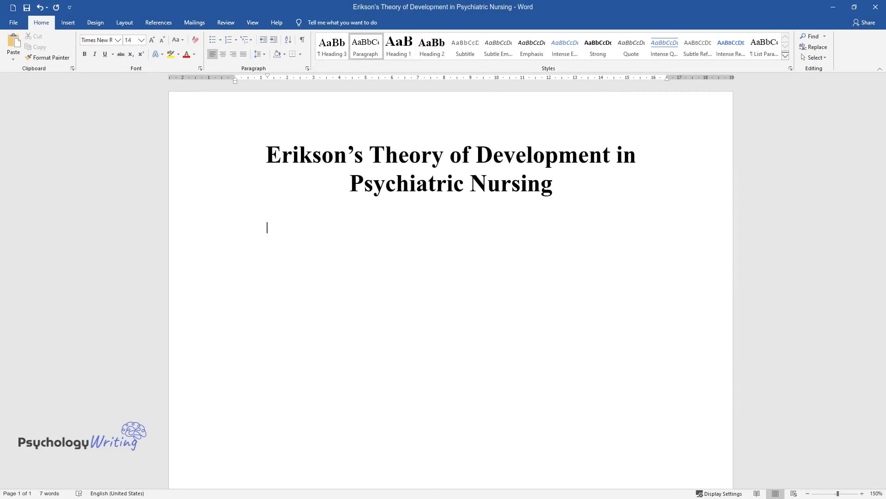
type("My specialty area of nursing")
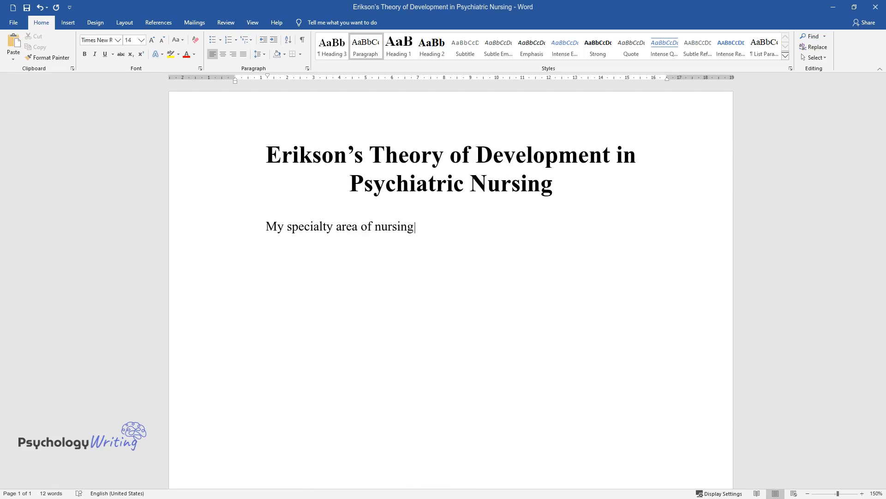
type("practice is a psychiatric nurse practitioner.")
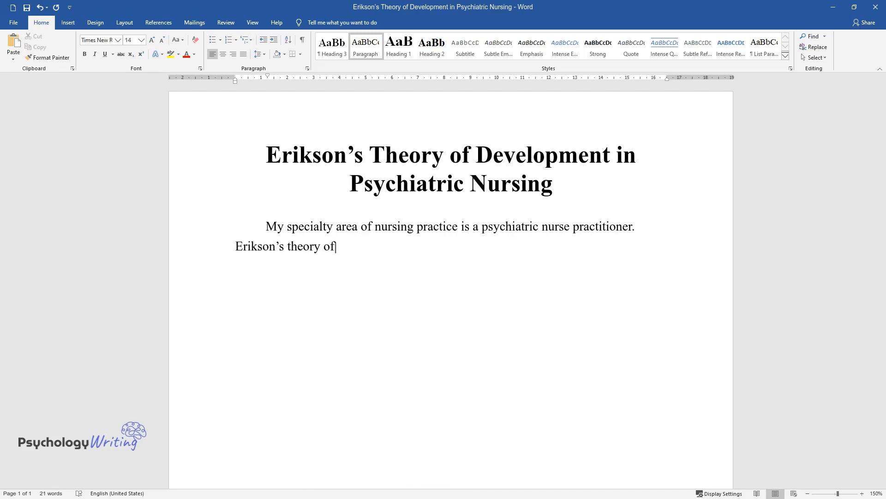
type("psychosocial development is one of the most frequently")
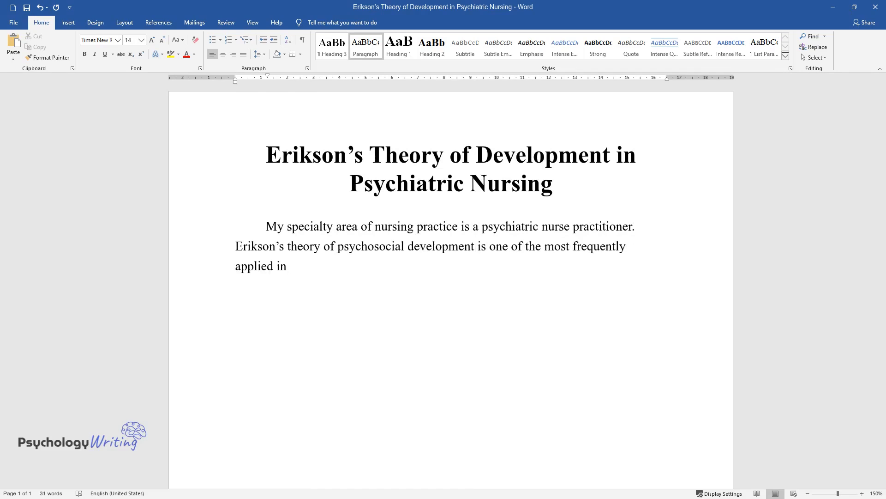
type("psychiatric nursing. The theory w")
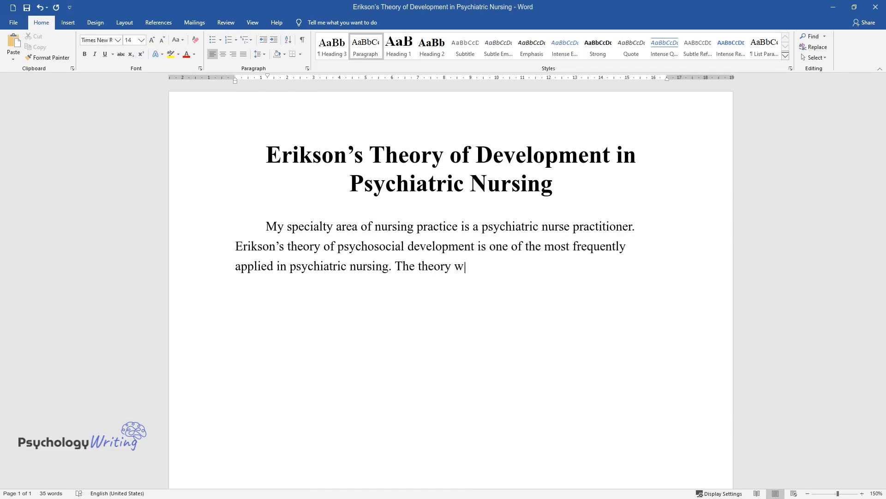
type("as created in the 1960s by a Germa")
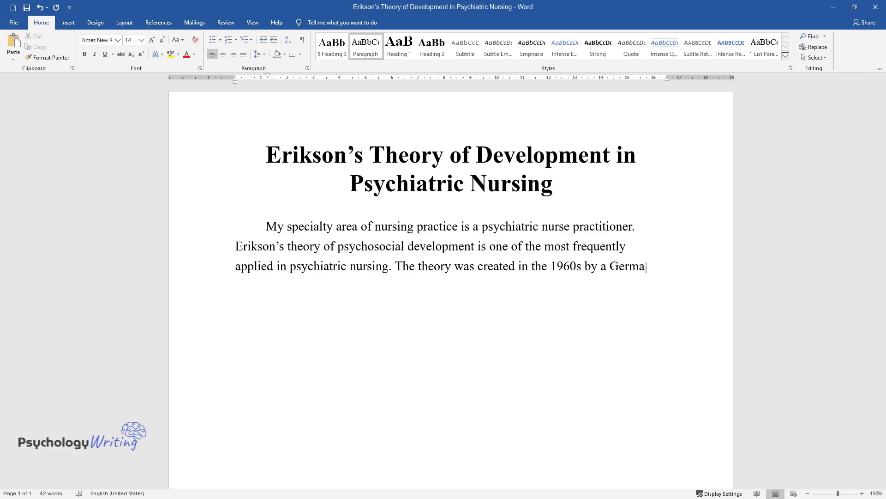
type("n-American psychologist Erik Erik")
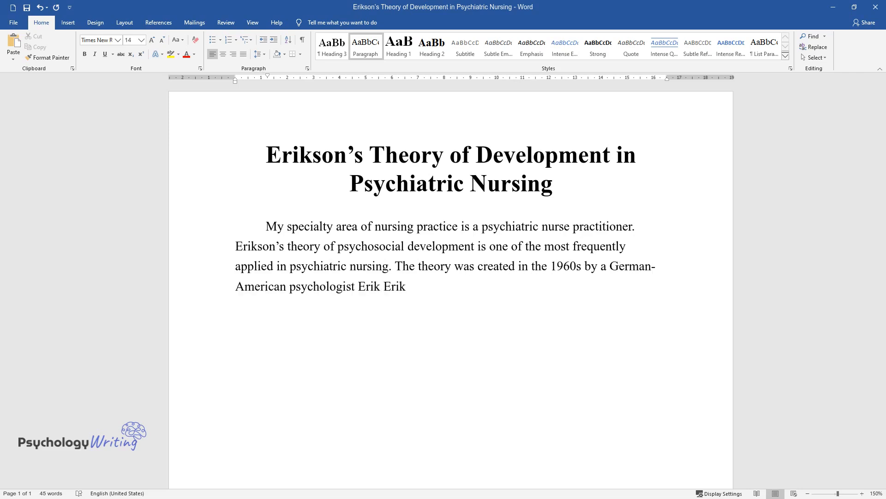
type("son. The scholar developed a man")
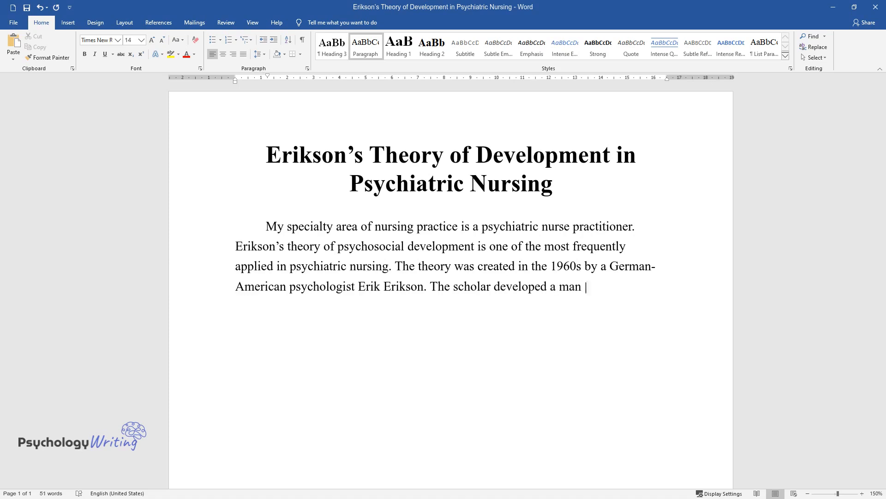
type("of individual psychosocial develop")
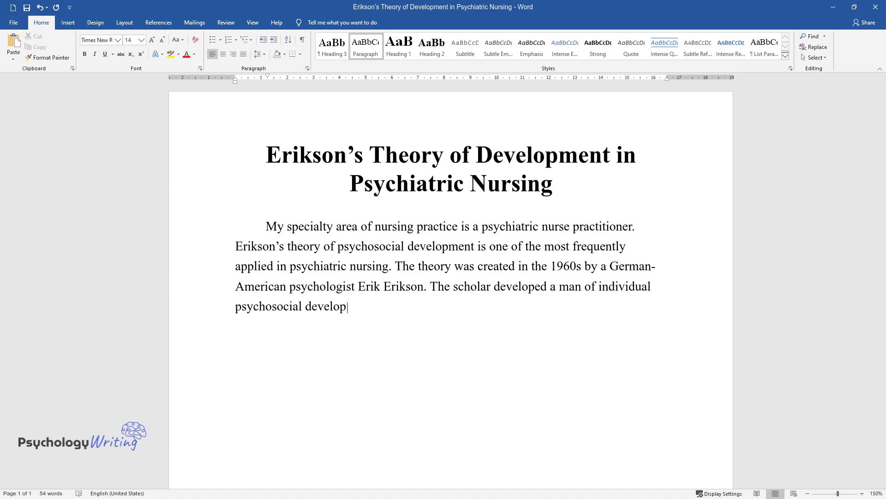
type("ment, the scope of which includes")
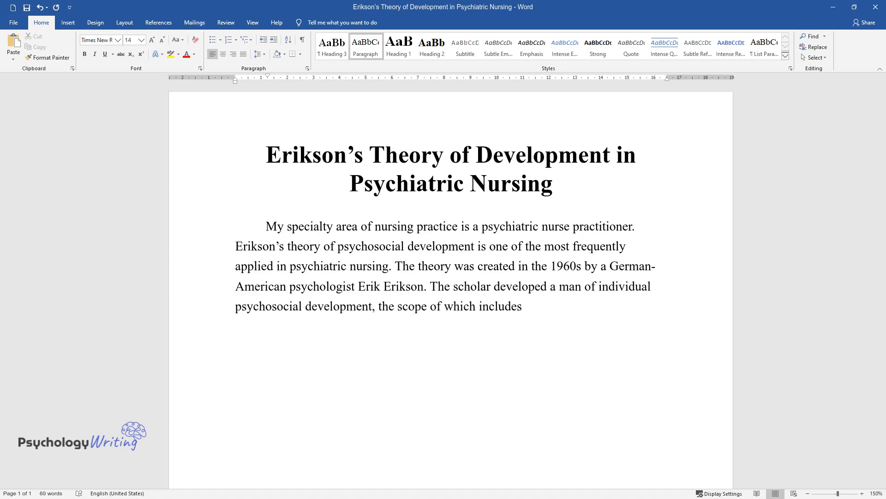
type("human experience crises and touc")
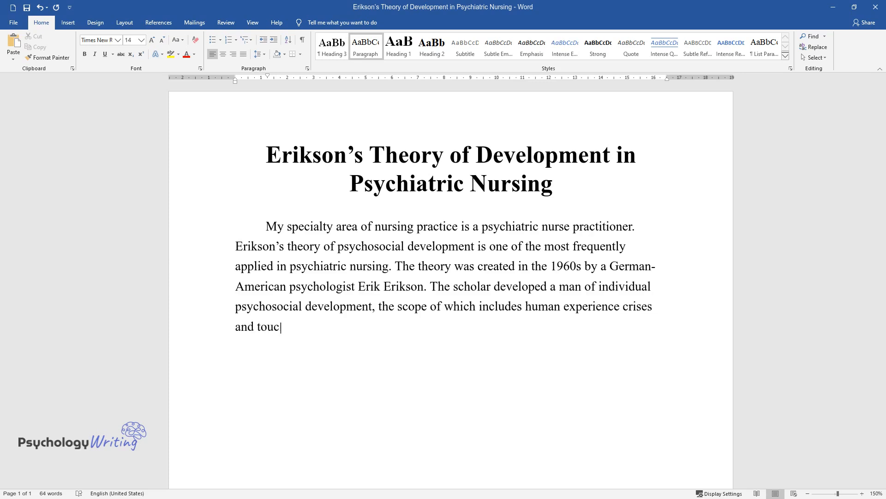
type("hpoints from birth to death. Apart")
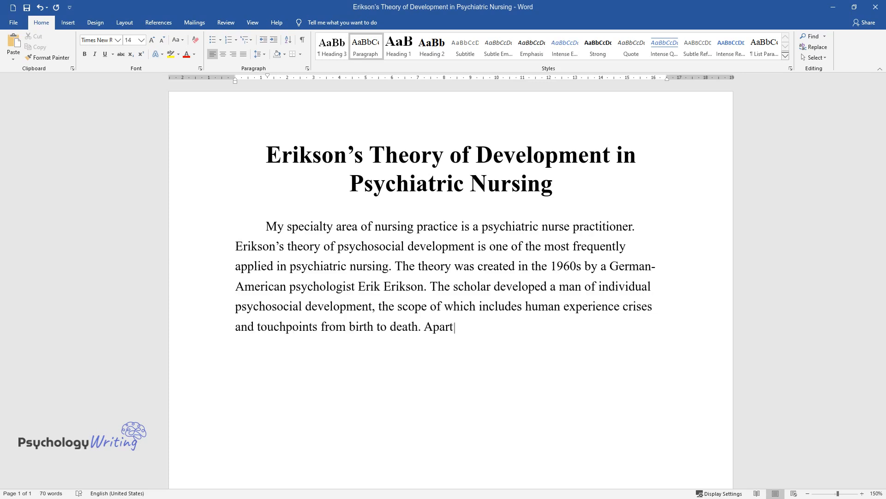
type("from representing a person's dev")
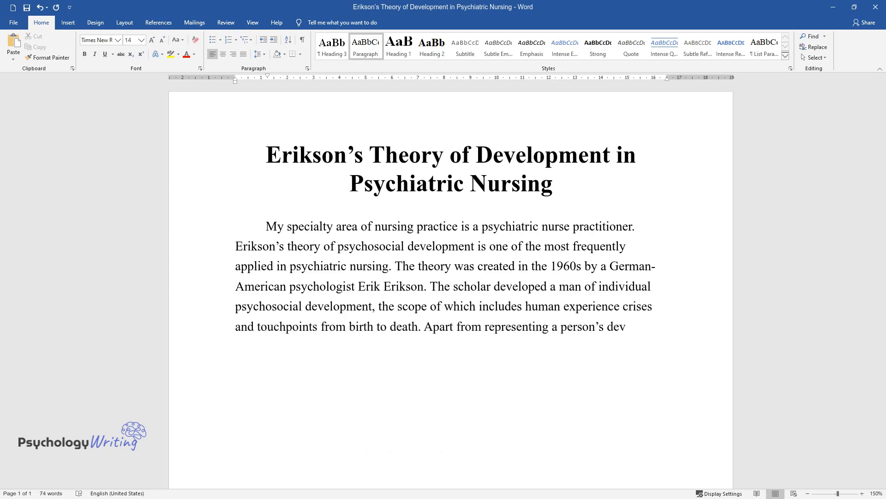
type("development throughout life, Erikson")
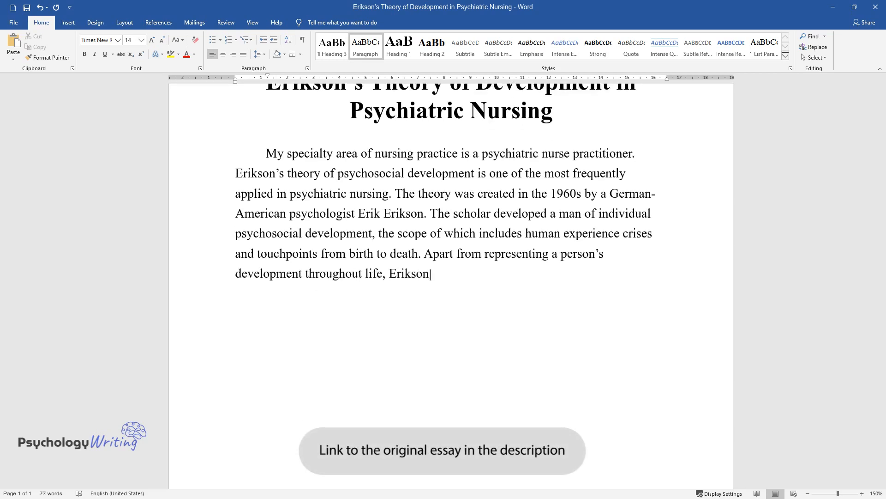
type("’s theory also serves as an approach to")
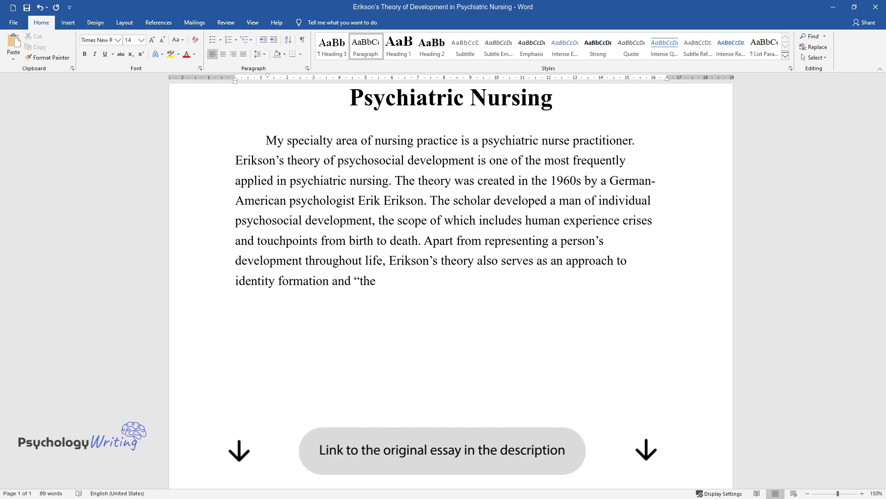
type("process of establishing a cohere")
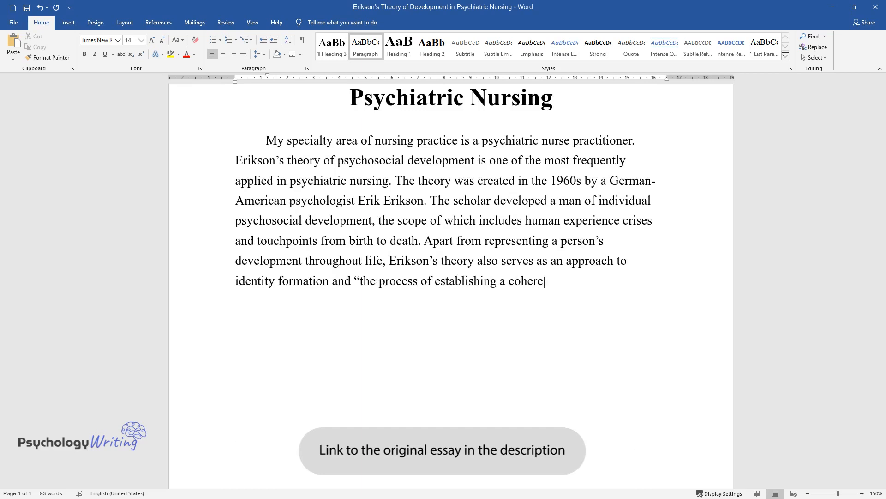
type("nt sense of self\". The logical ade")
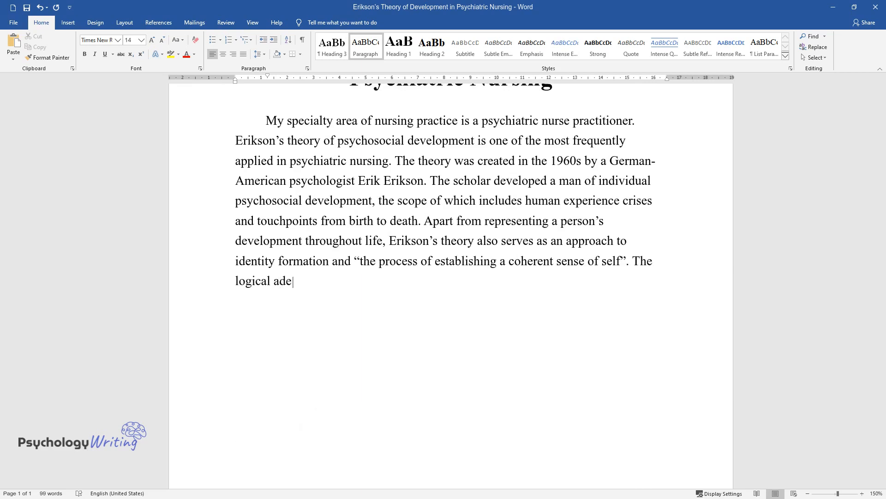
type("quacy of the theory is justified")
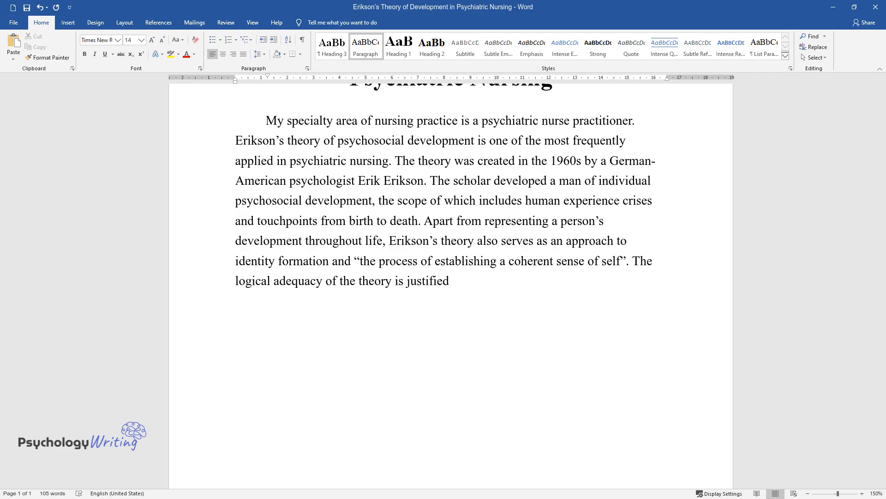
type("by a division of the life cycle into")
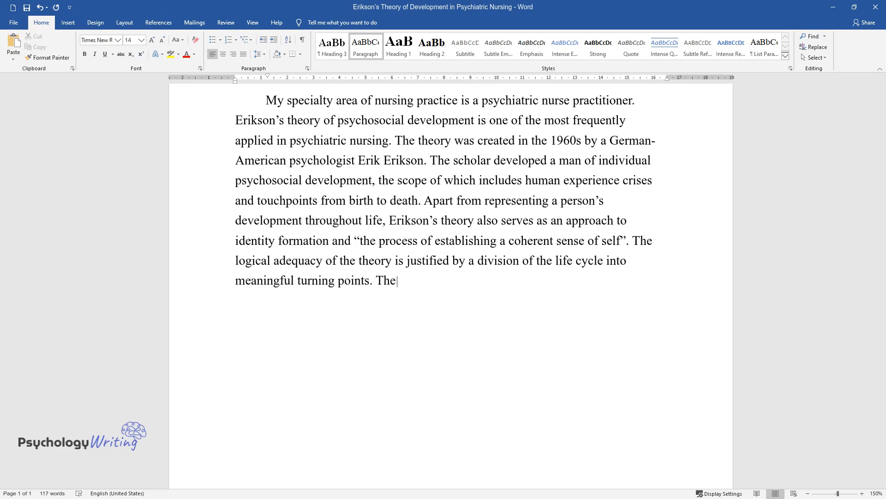
type("following stages constitute the theory:")
type("Trust v")
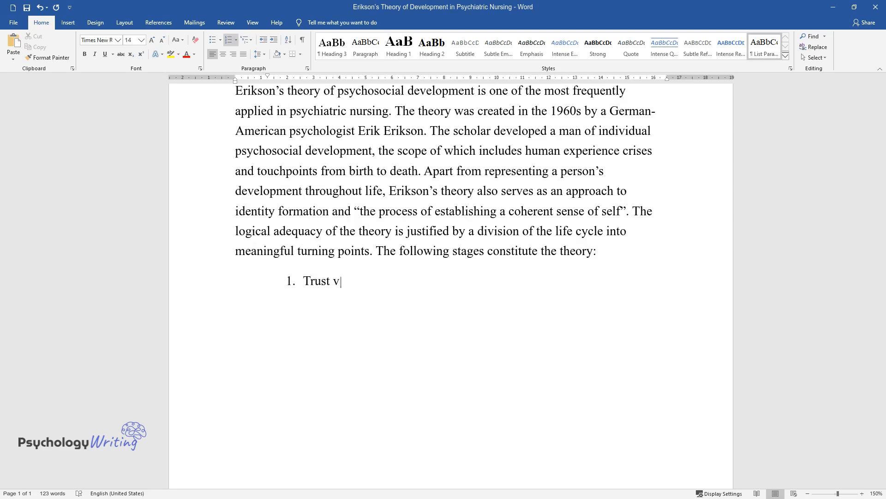
type("ersus mistrust (birth –")
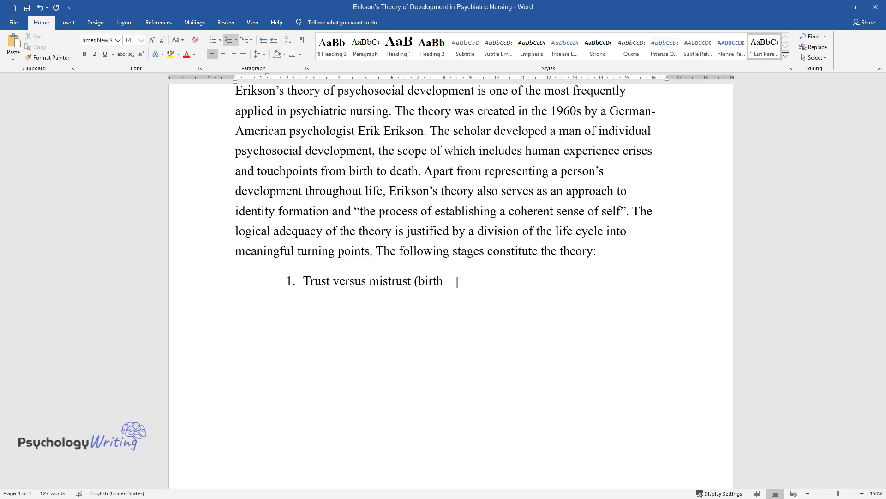
type("18 months);")
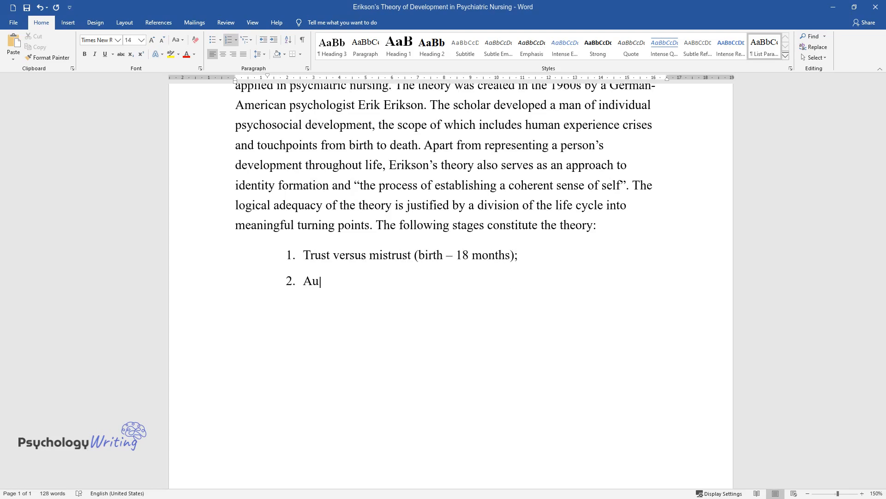
type("tonomy versus shame and do")
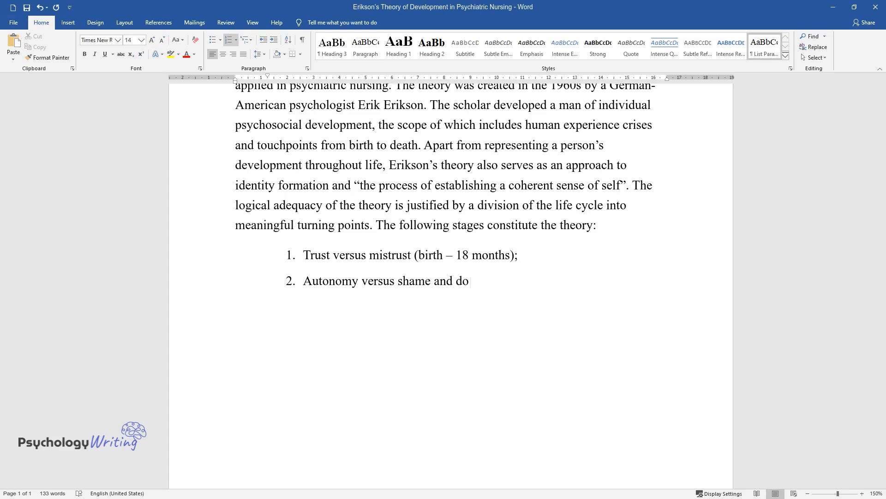
type("ubt (18 months – 3 years);")
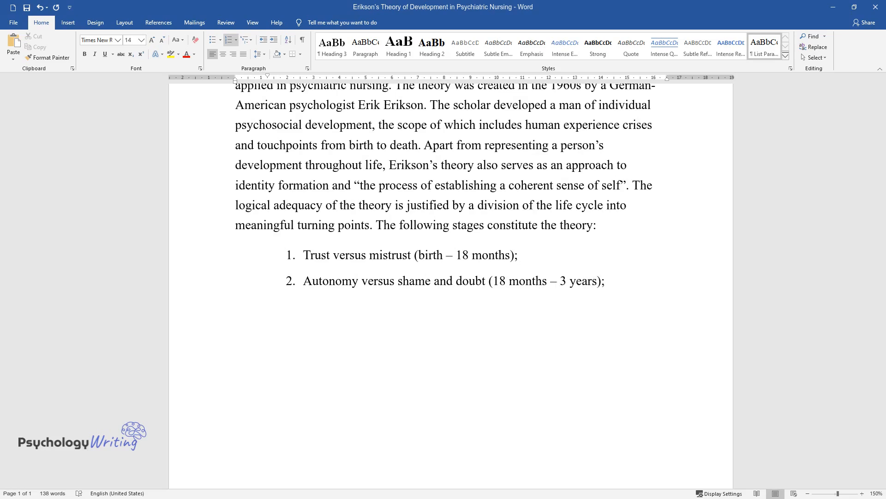
type("Initiative v")
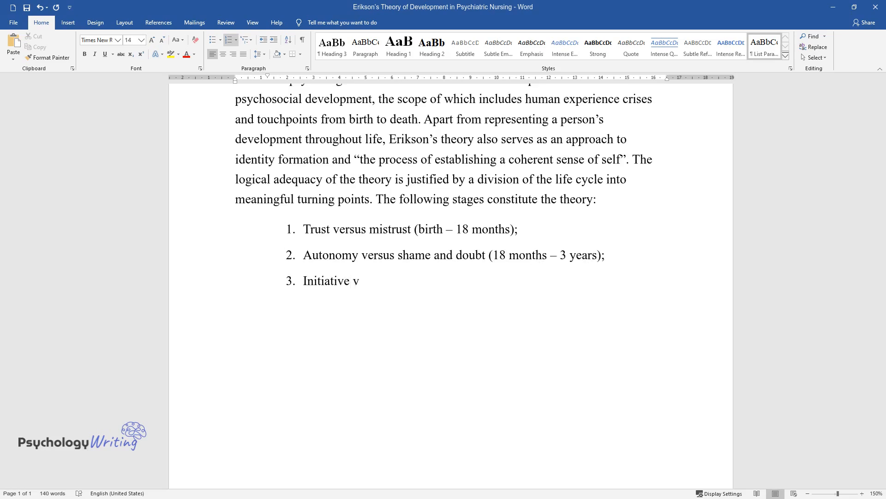
type("ersus guilt (3-5 years);")
type("Industry v")
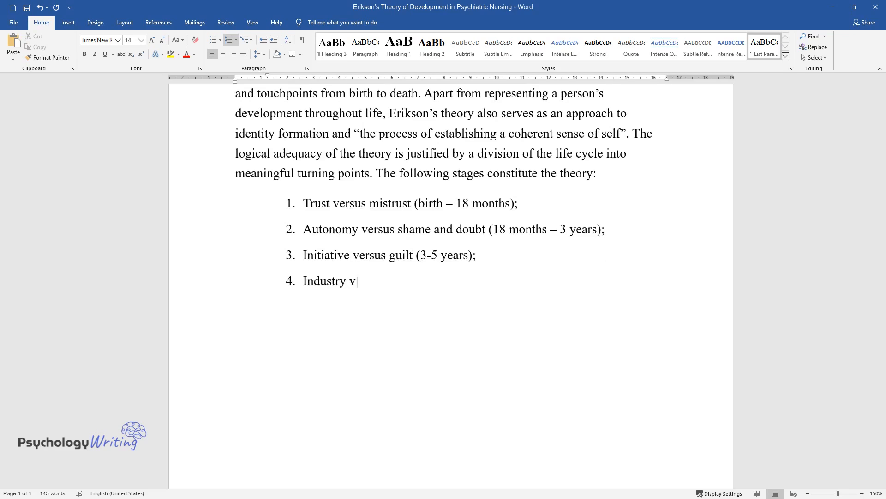
type("ersus inferiority (5-12")
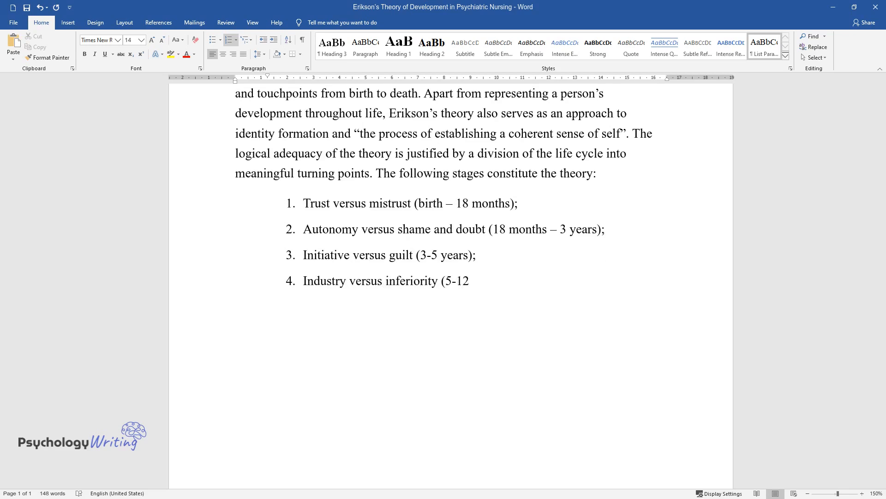
type("years);")
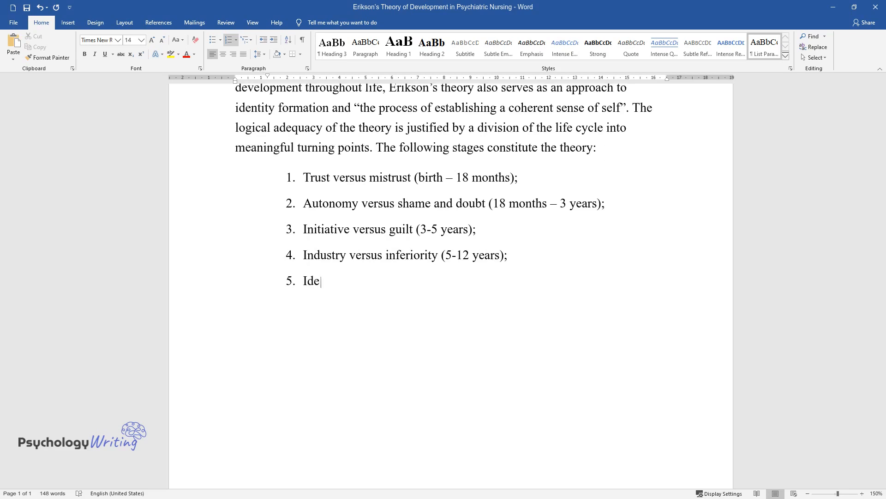
type("ntity versus identity con")
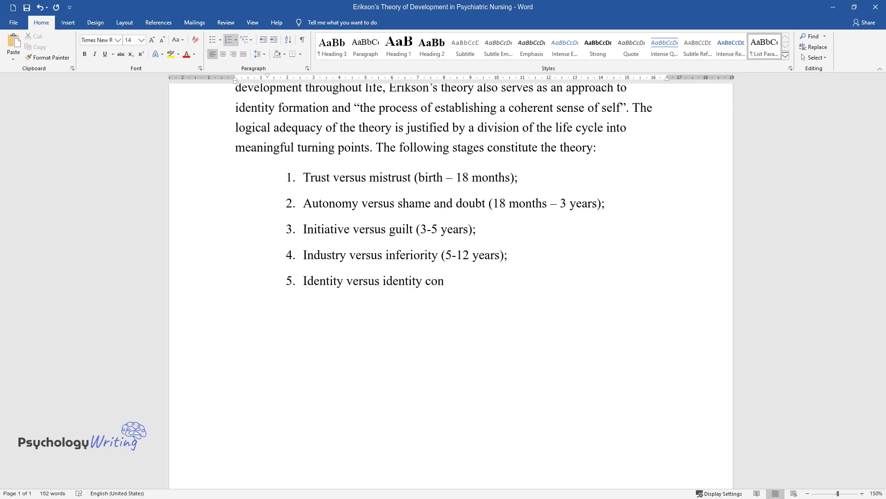
type("fusion (12-18 years);")
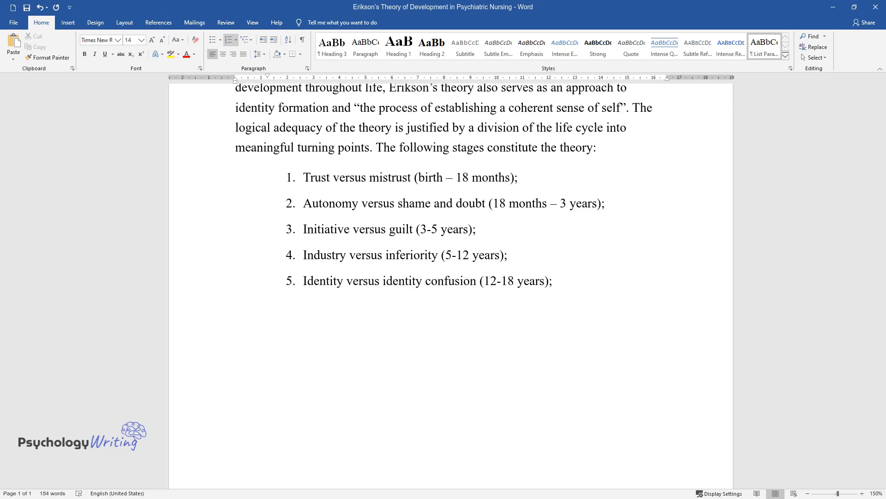
type("Intimacy versus isolation (18-40 years);")
type("Generat")
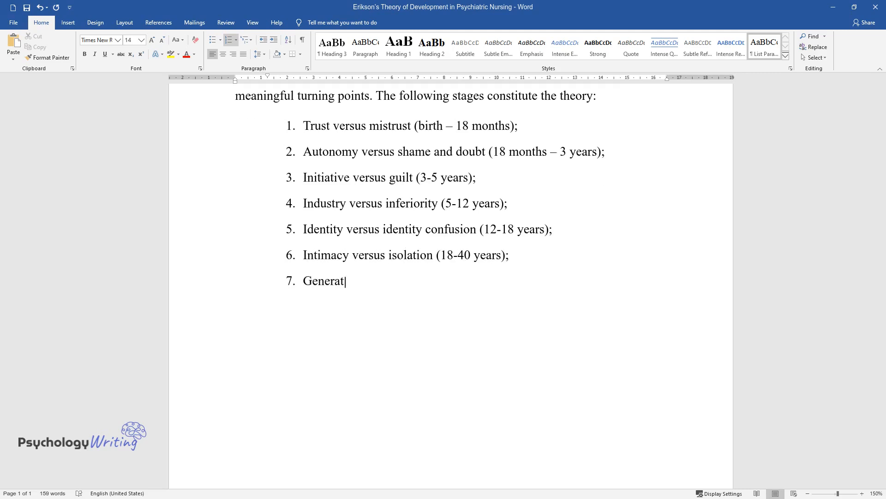
type("ivity versus stagnatio")
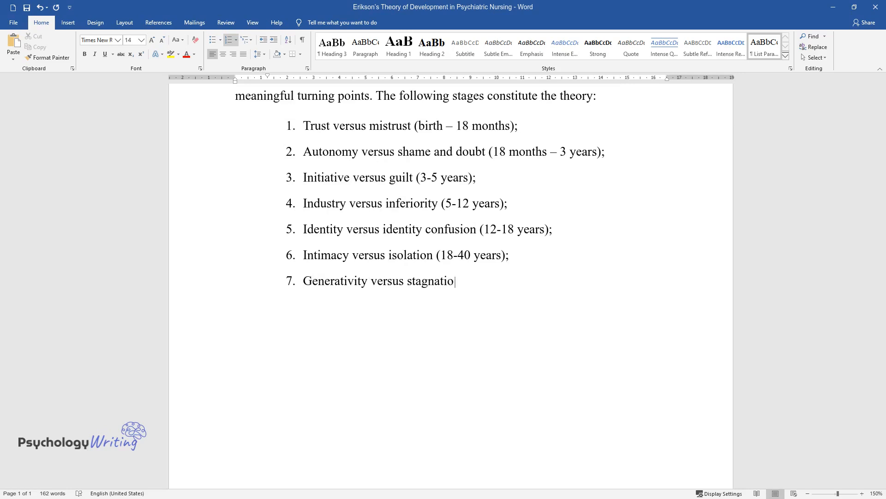
type("n (40-65 years);")
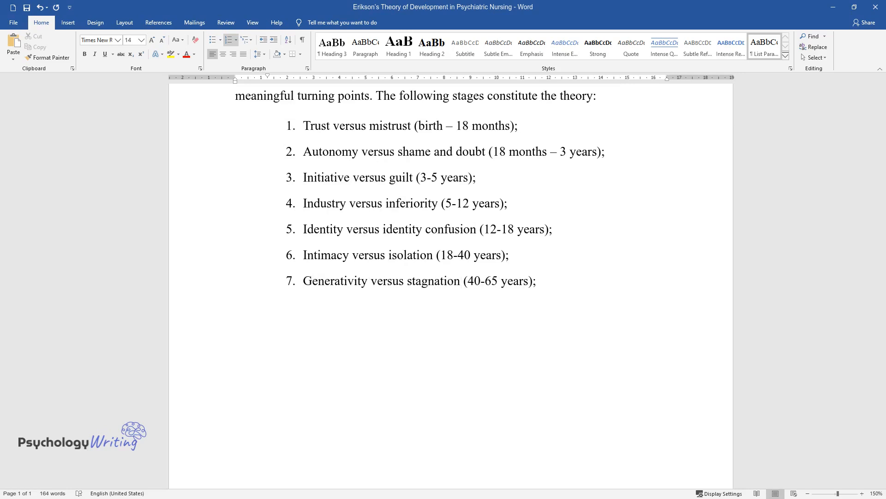
type("And integrity ver")
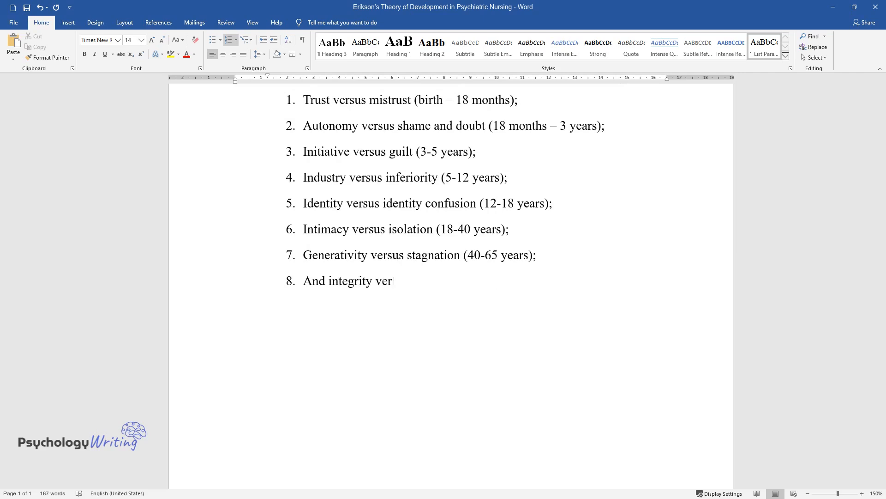
type("sus despair (65+ years).")
type("The theory")
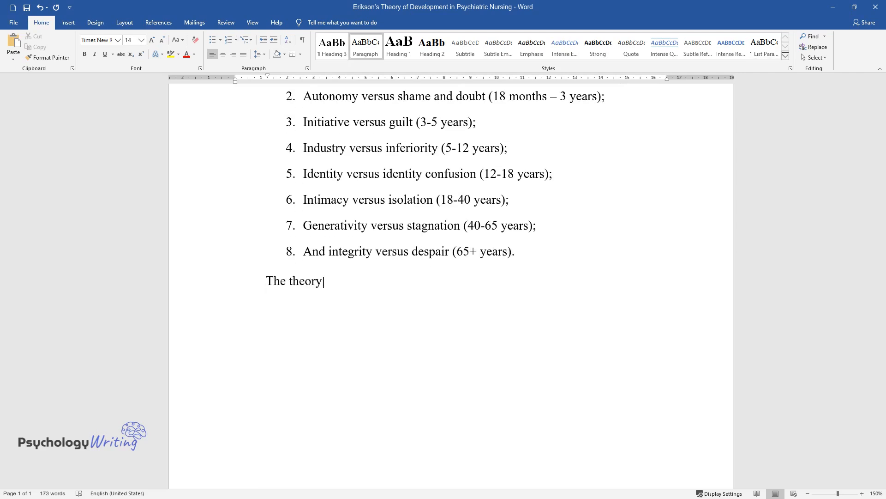
type("is both useful and easy to implement since it allows a specialist to")
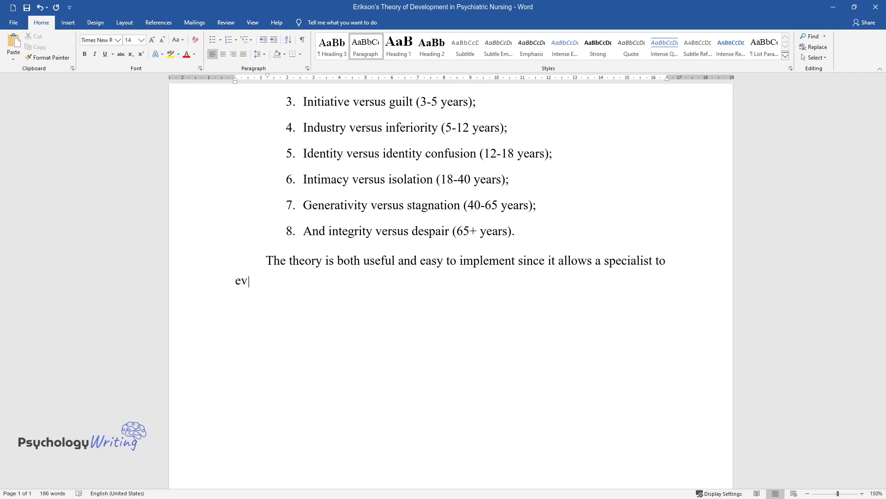
type("aluate the crisis that dominates in")
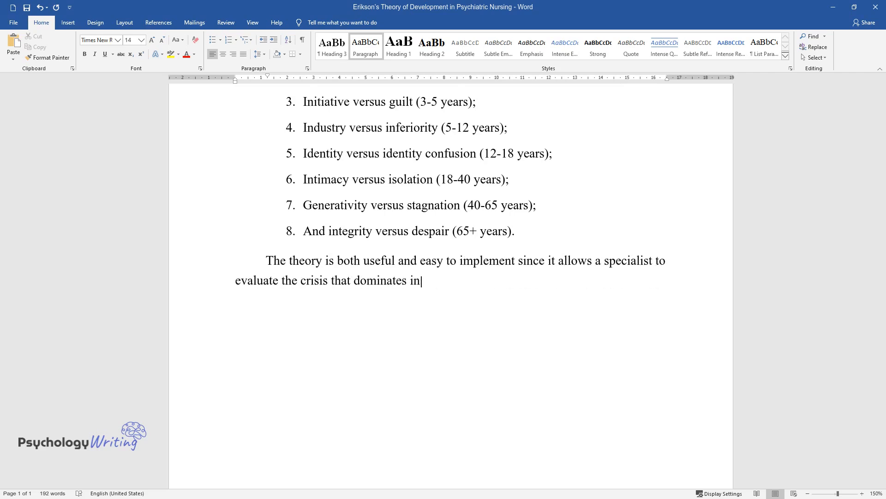
type("a patient's life. By doing so, the psychiatrist")
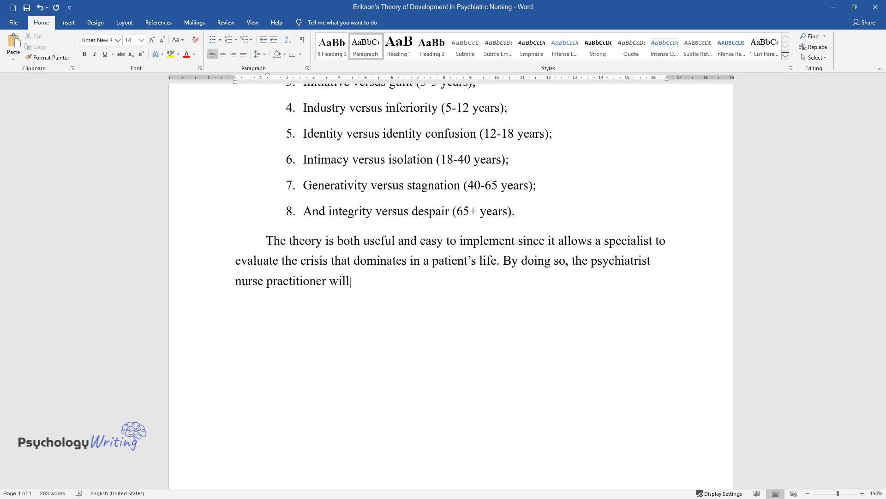
type("be able to conclude whether the person has coped with the")
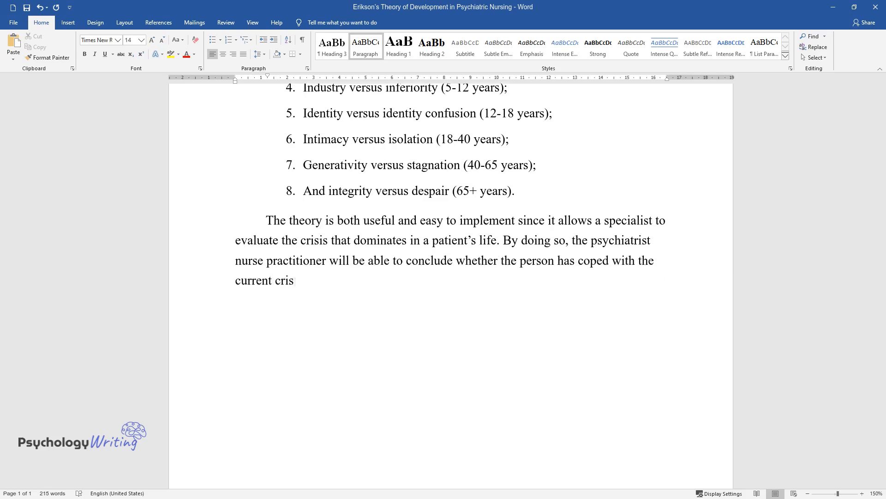
type("is. Without the timely resolution of")
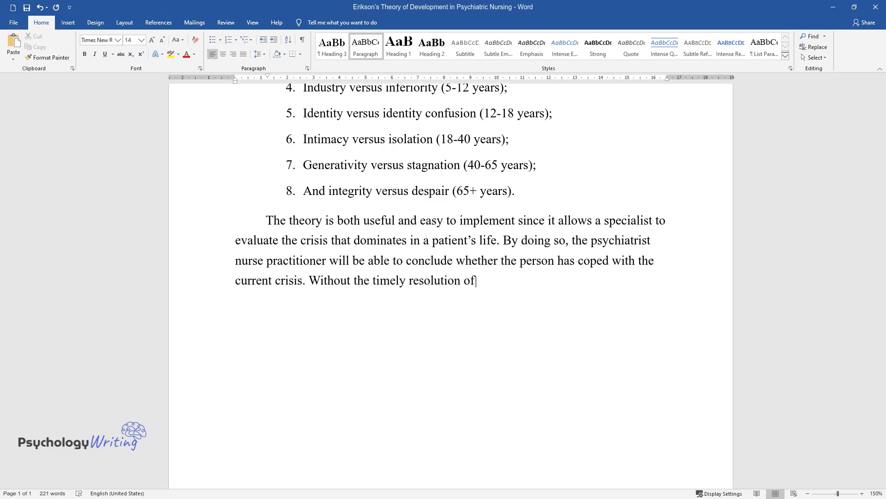
type("one stage, an individual cannot cope")
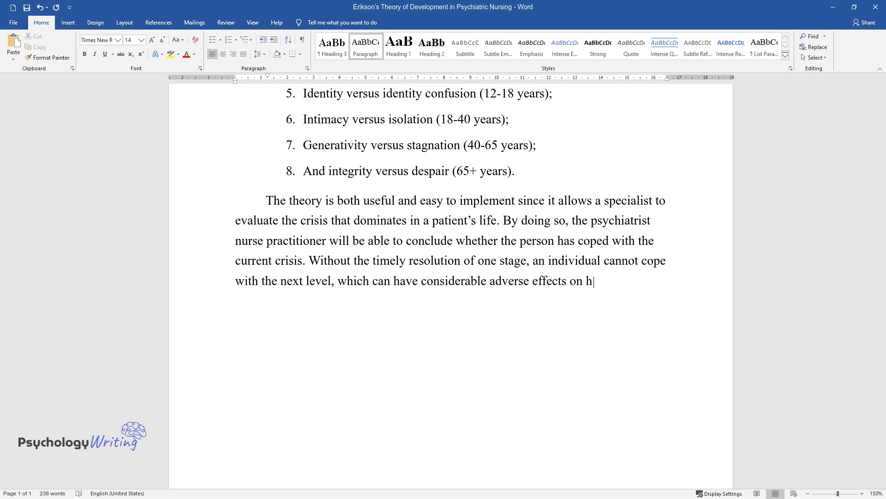
type("is or her psychological development.")
type("The theory is likely to have a low level of")
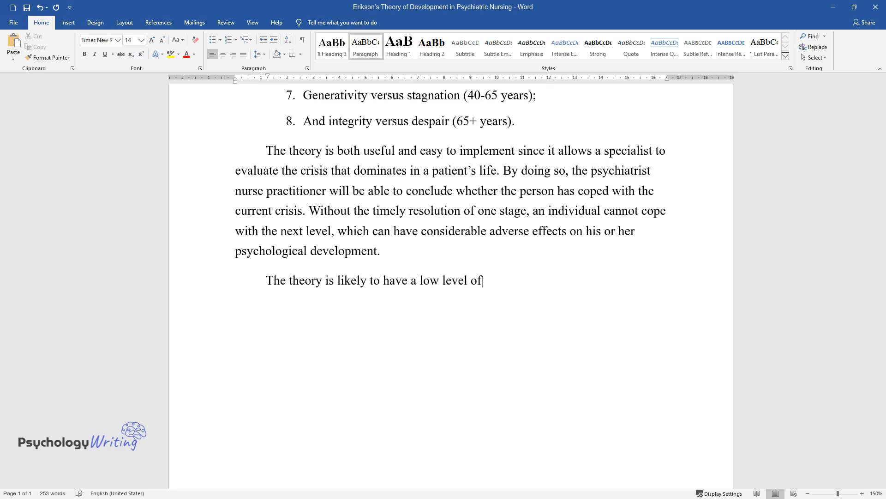
type("generalizability since psychological research commonly has qualitative")
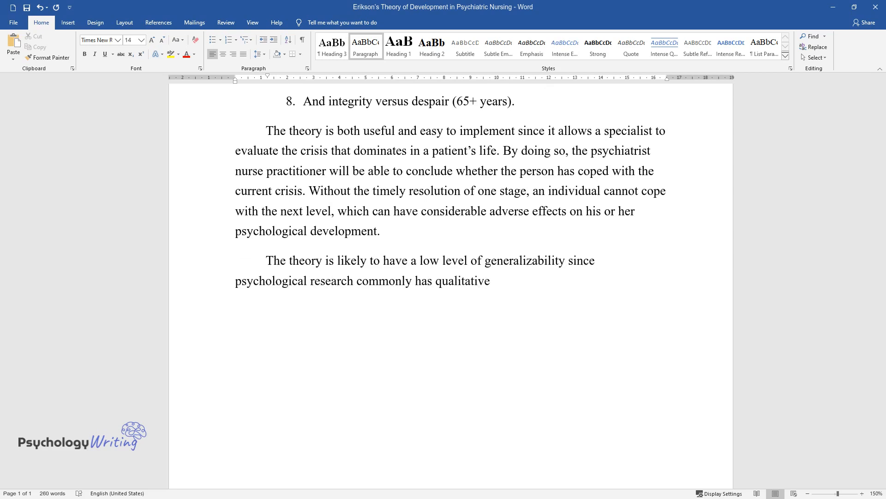
type("nature, whereas high rates of gener")
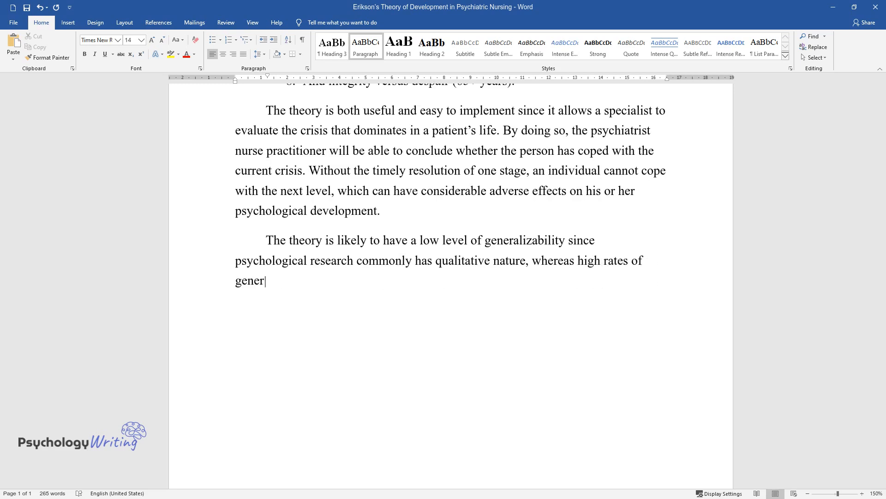
type("alizability pertain to quantitative")
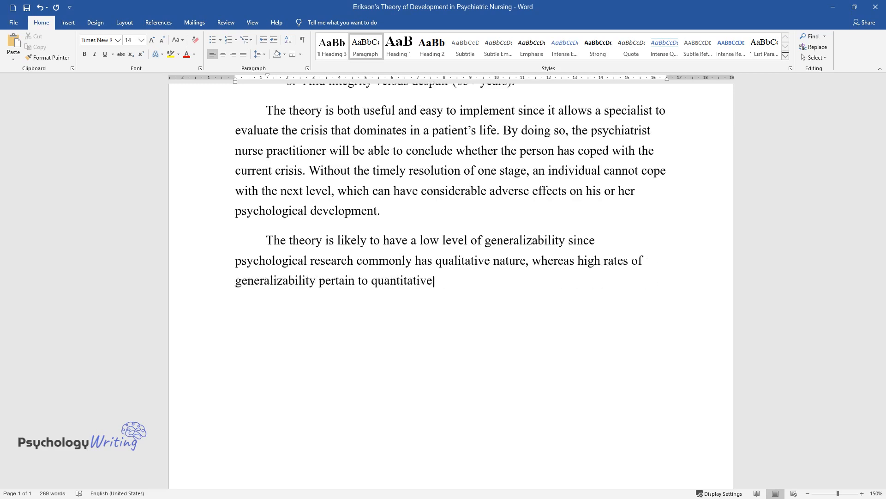
type("analysis. However, the theory has a")
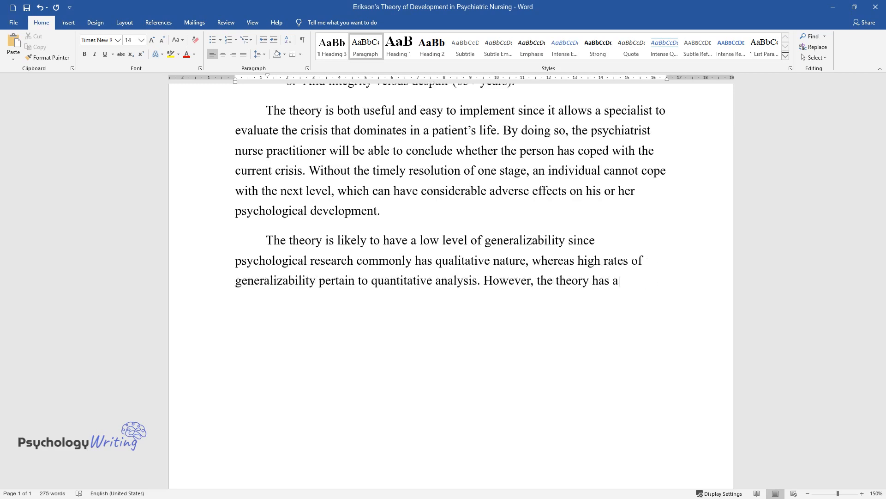
type("relevant level of testability due t")
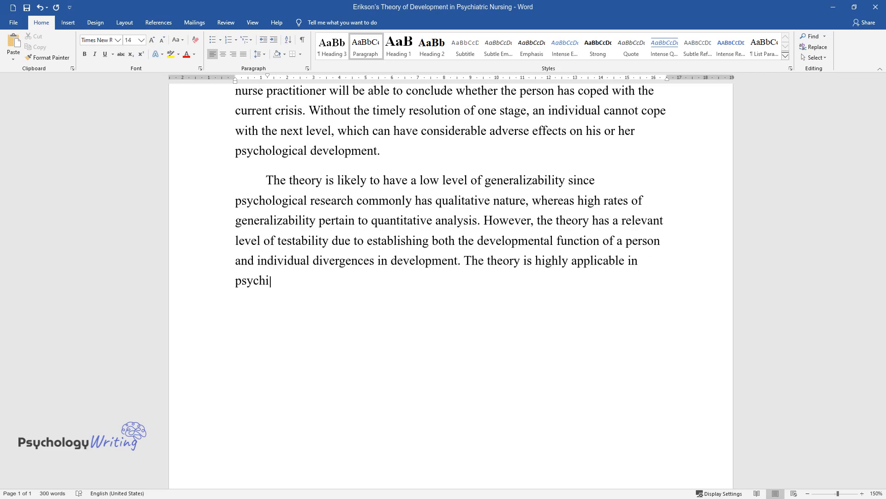
type("atric nursing practice since it allows for assessing the current or emerging")
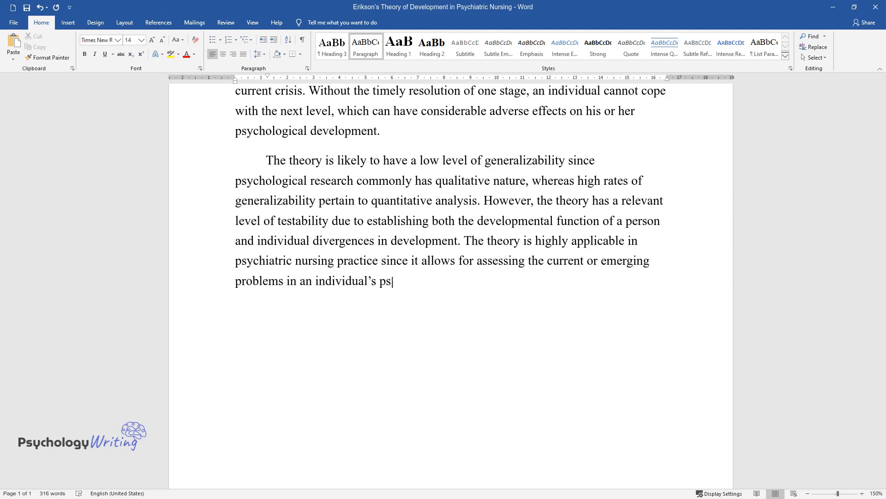
type("ychological state. An example of a t")
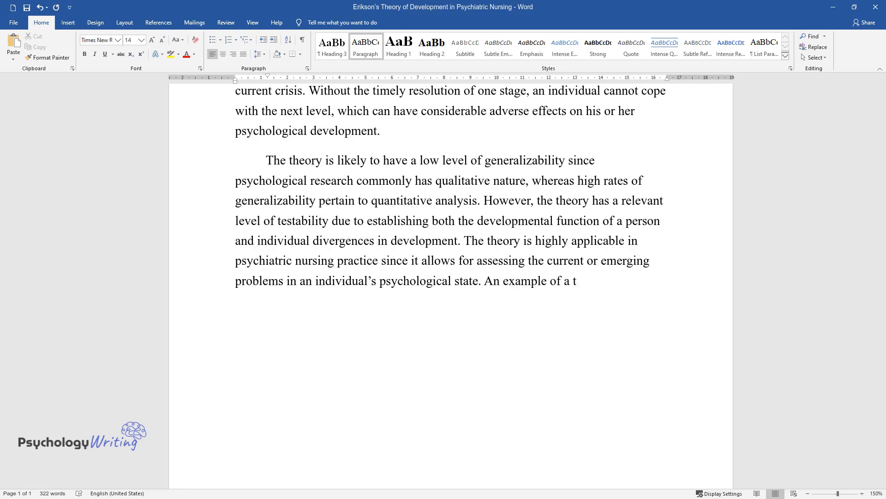
type("heory application for the evaluation of the quality of nursing is assessing the patients’ tendency")
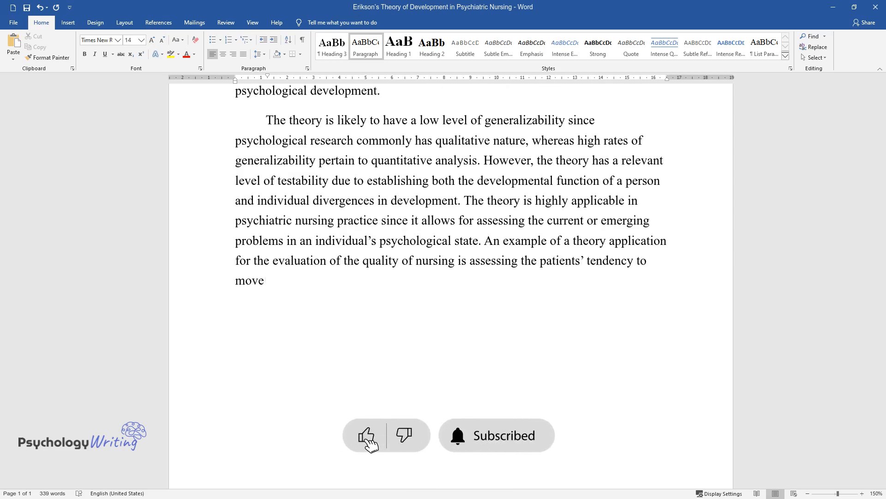
type("to the next stage of Erikson's the")
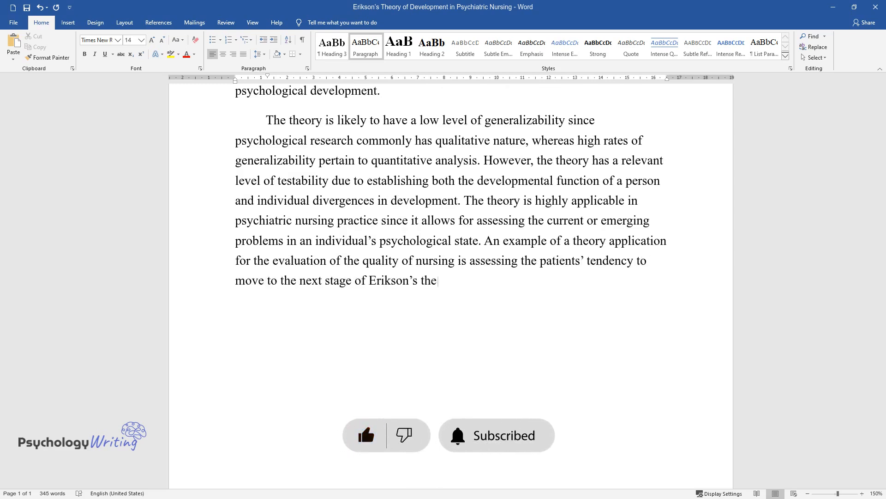